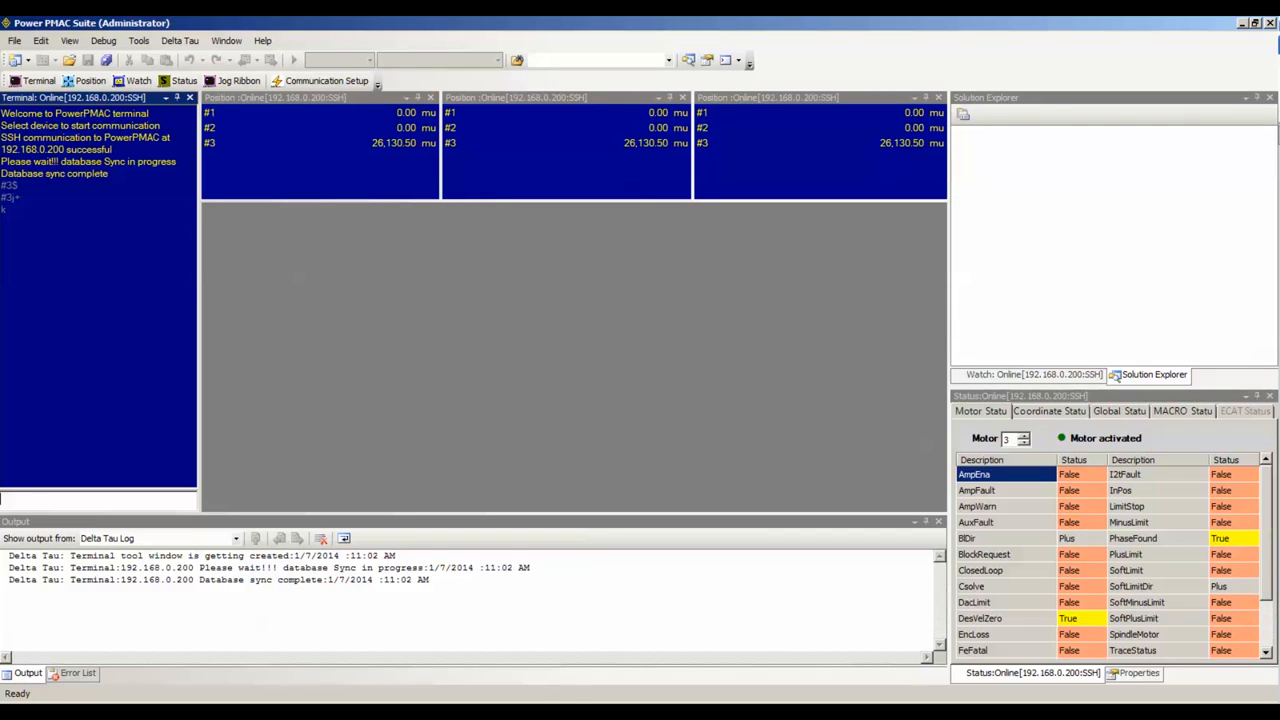
# Step: Launch the servo tuning window from the Tools menu
pyautogui.click(144, 40)
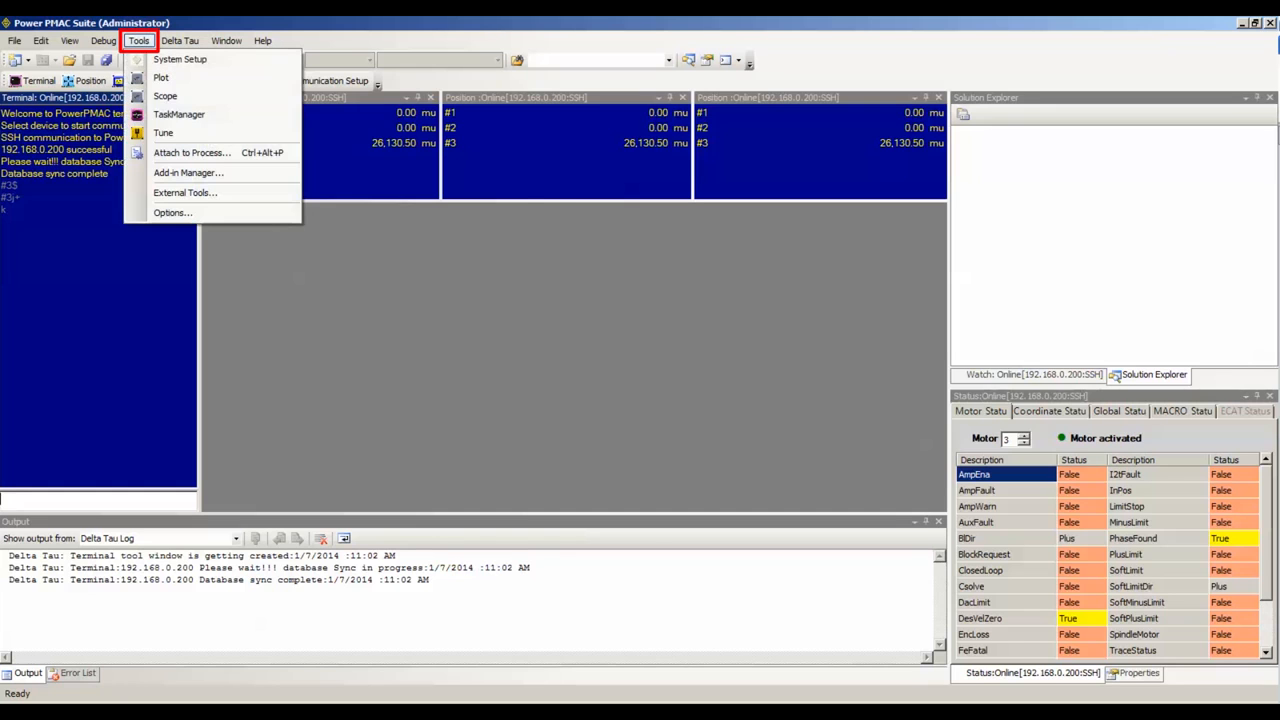
pyautogui.click(138, 40)
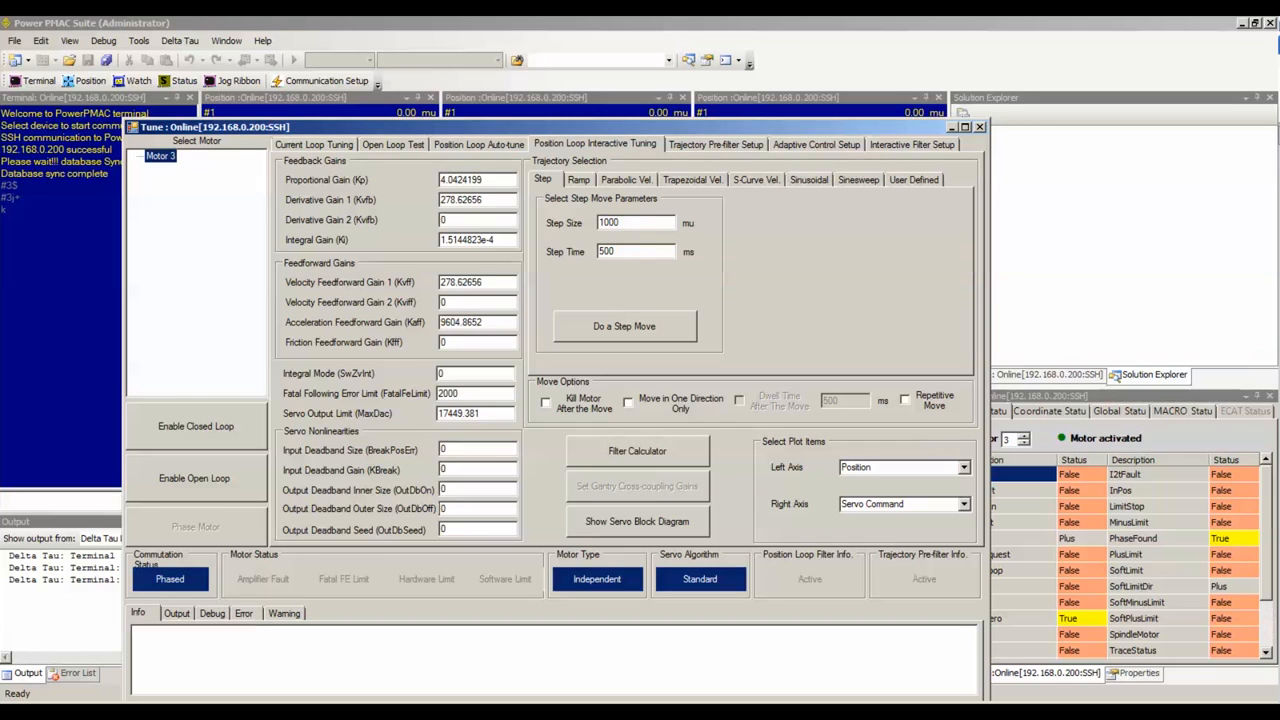
# Step: Show Motor 3's Current Loop Tuning interactive tune page with its gains and step parameters
pyautogui.click(164, 160)
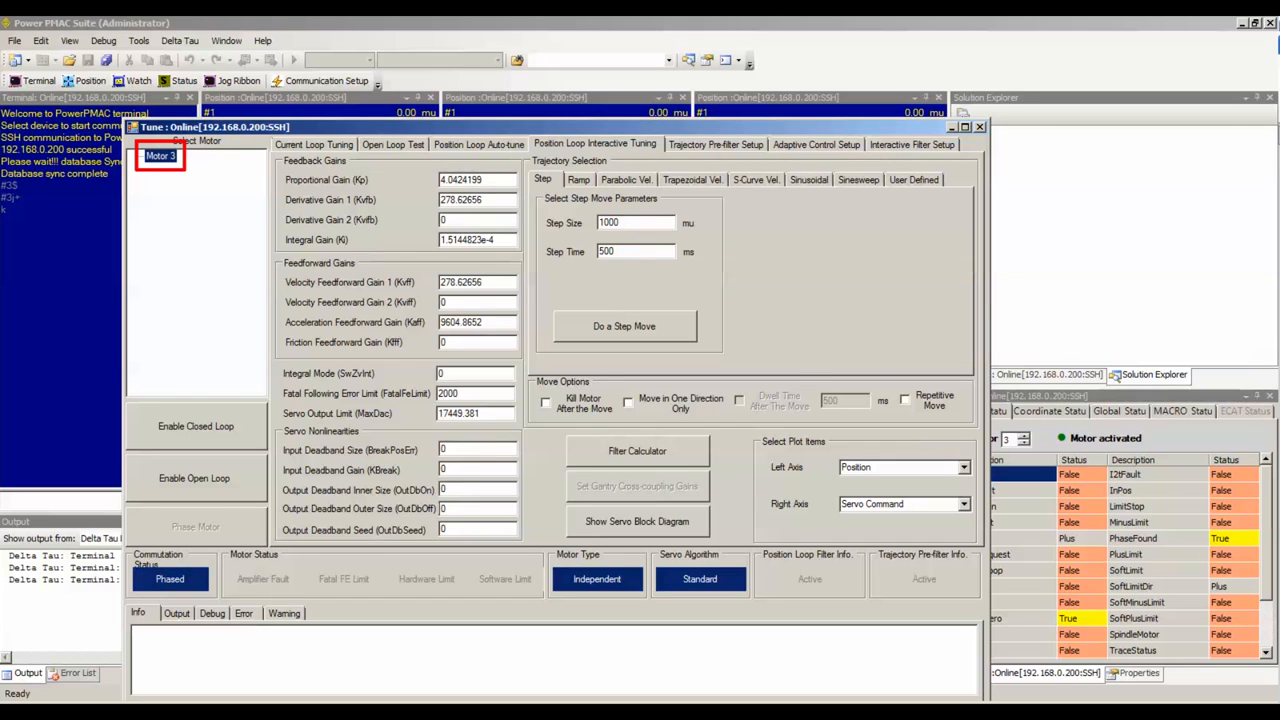
pyautogui.click(312, 144)
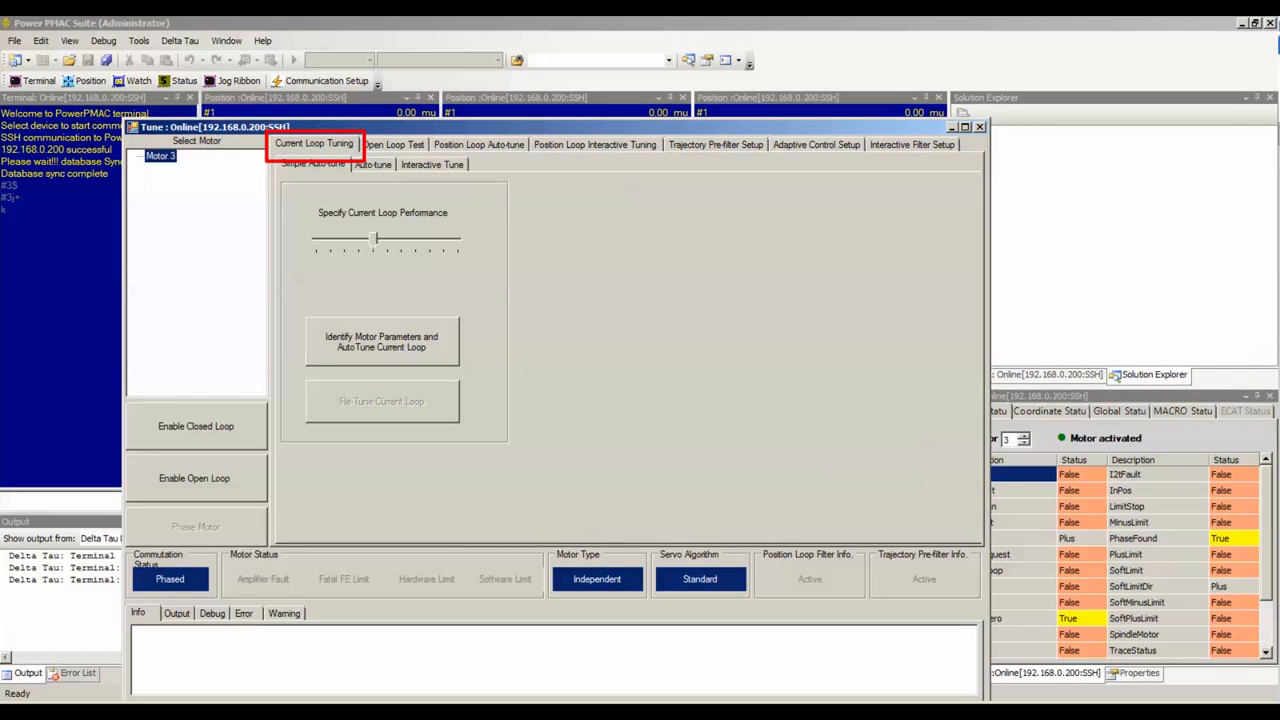
pyautogui.click(432, 164)
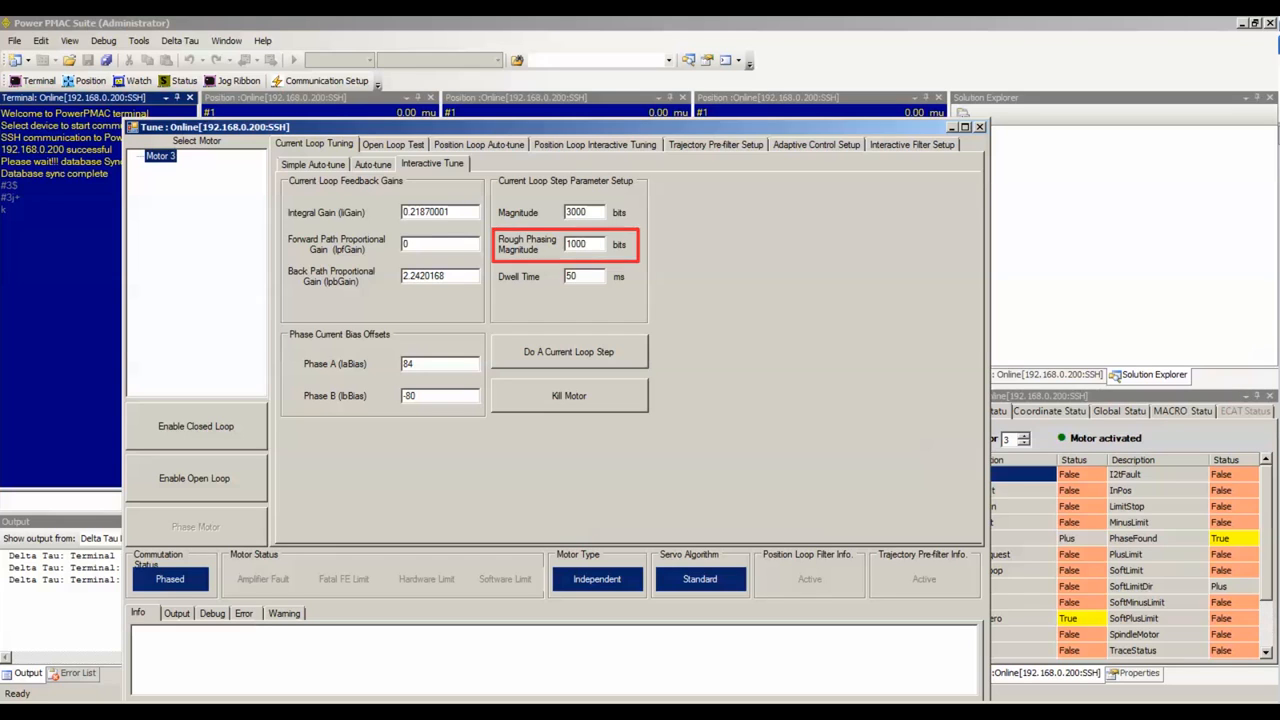
pyautogui.click(582, 276)
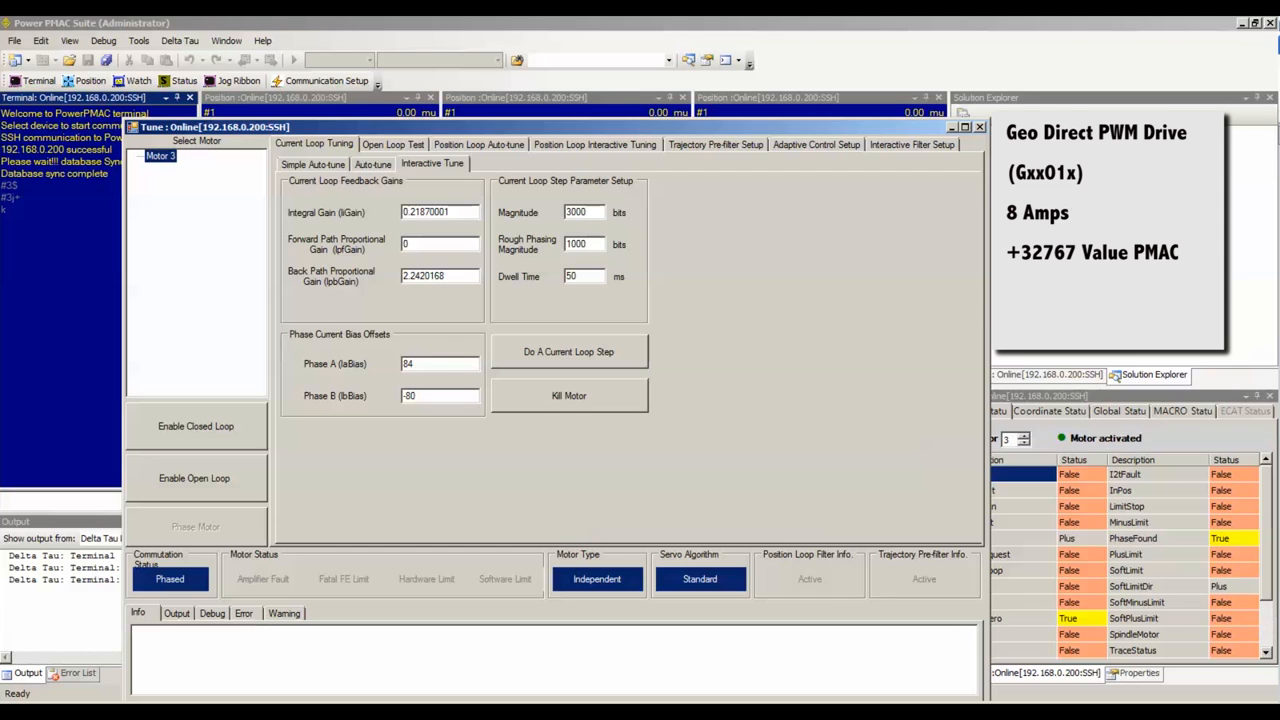
pyautogui.click(584, 212)
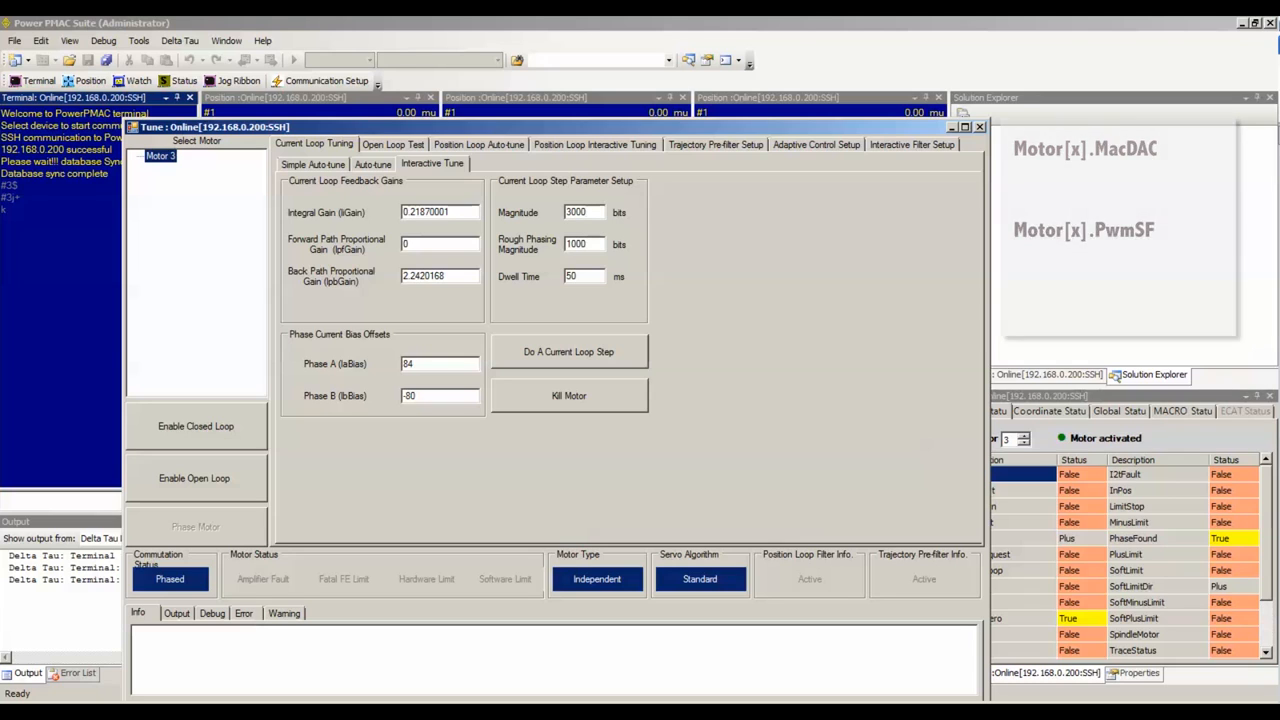
pyautogui.click(568, 352)
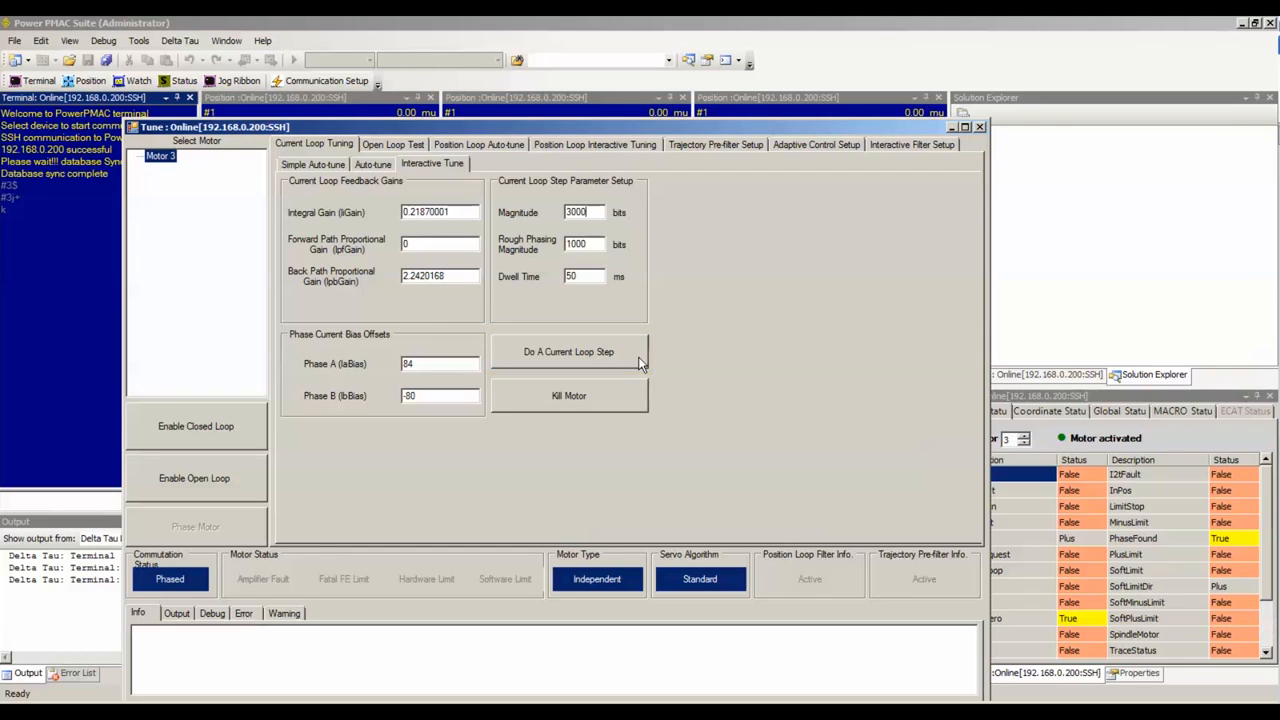
pyautogui.click(568, 396)
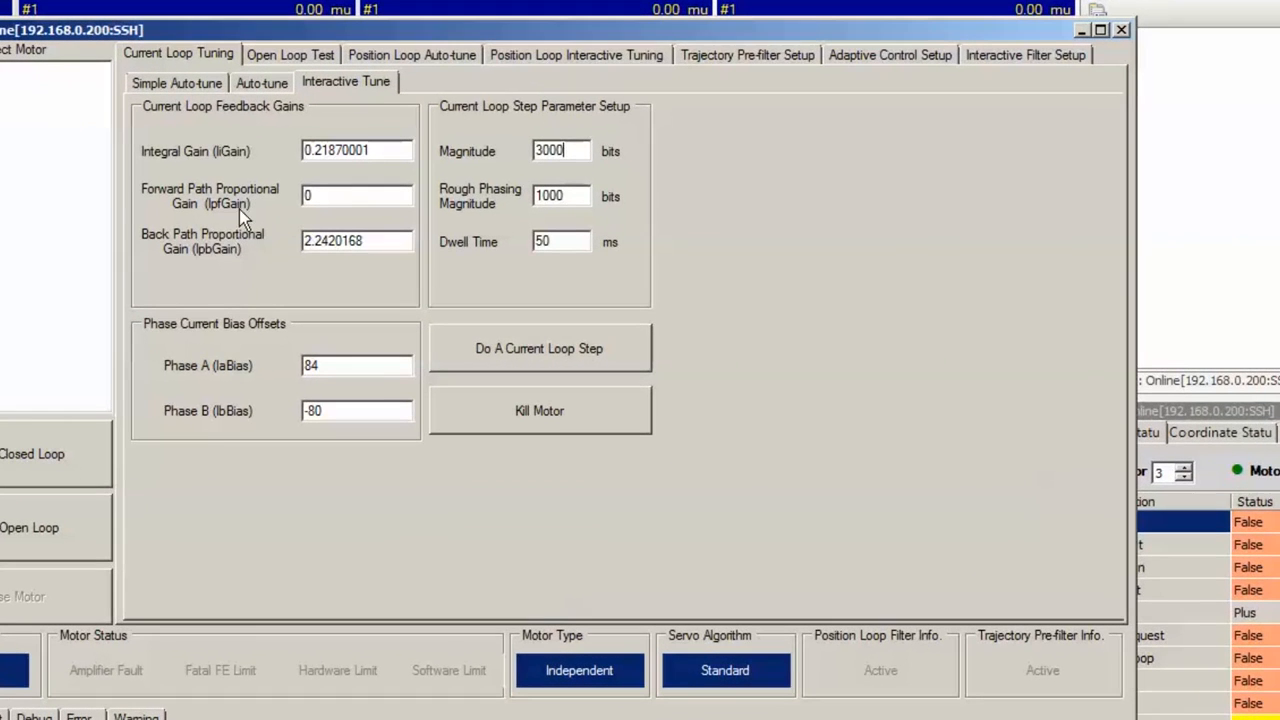
pyautogui.moveTo(220, 250)
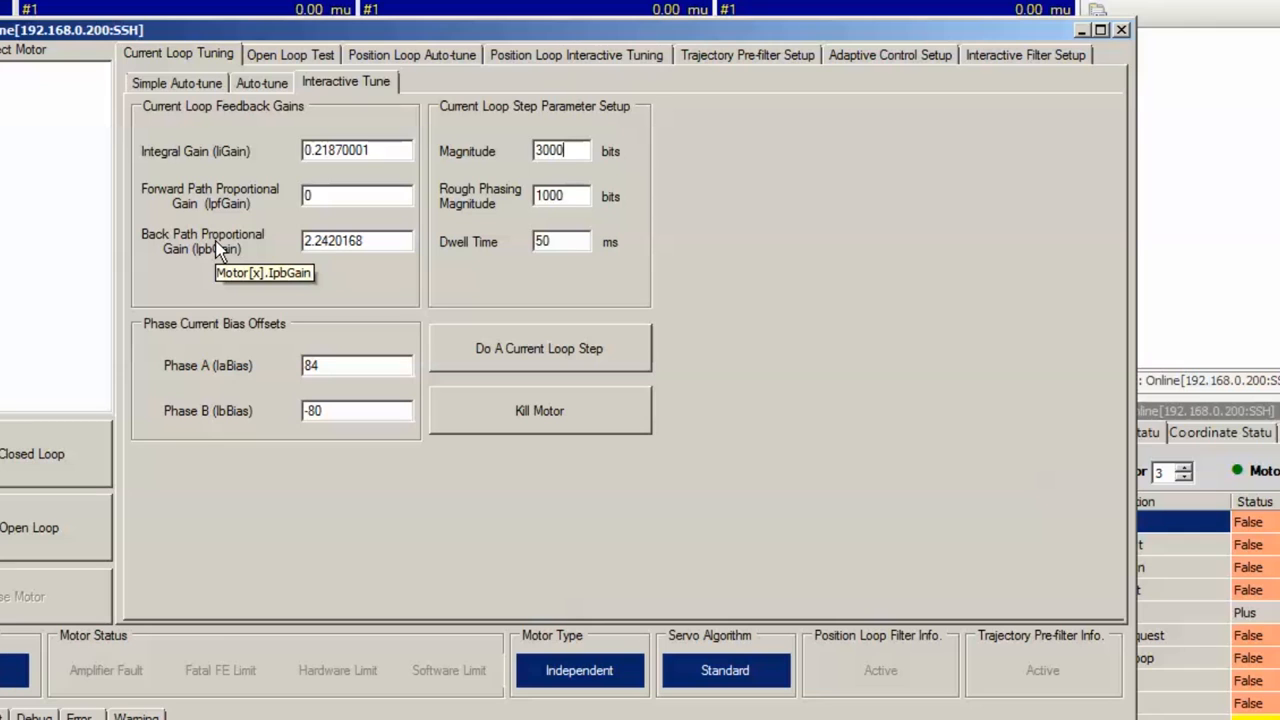
pyautogui.moveTo(204, 158)
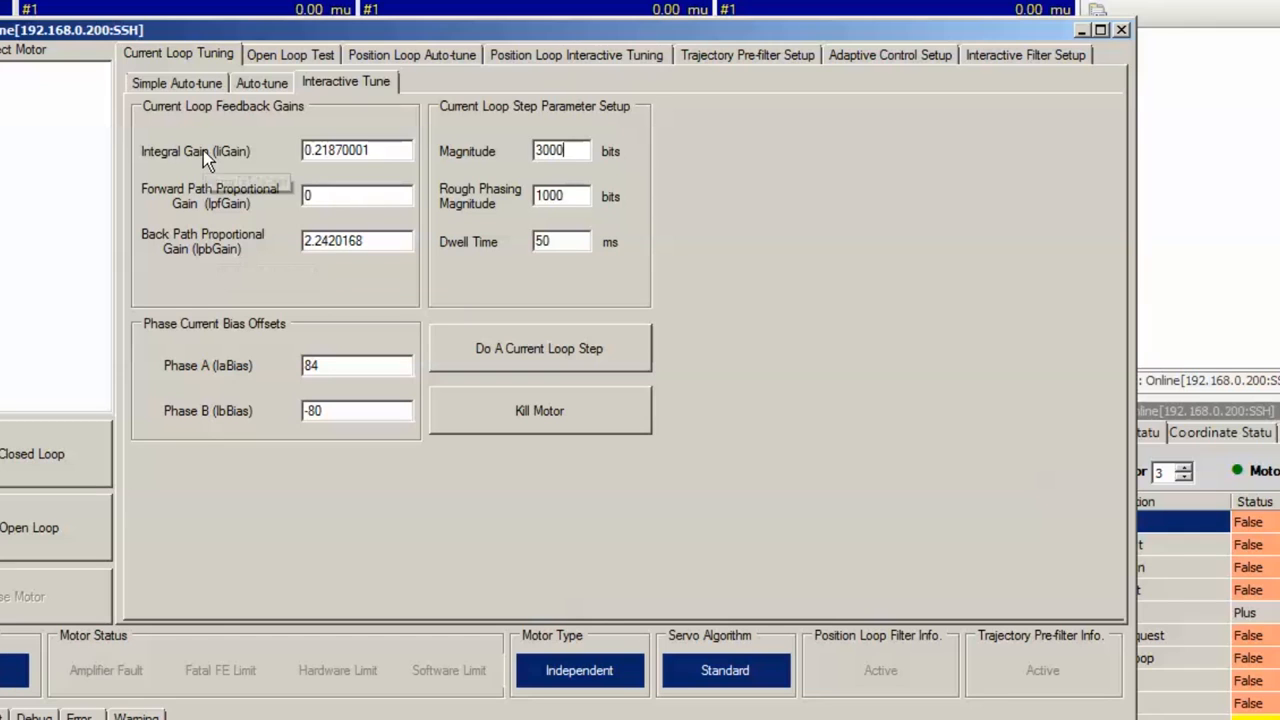
pyautogui.moveTo(208, 160)
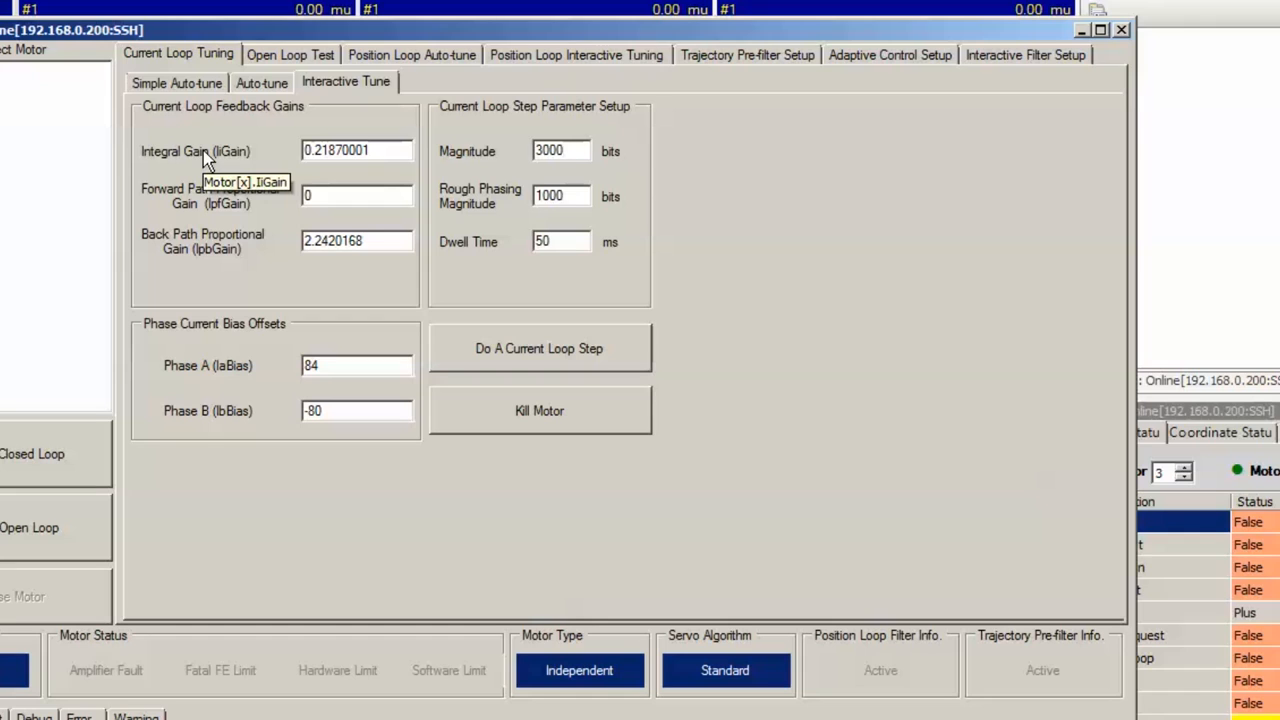
pyautogui.moveTo(208, 160)
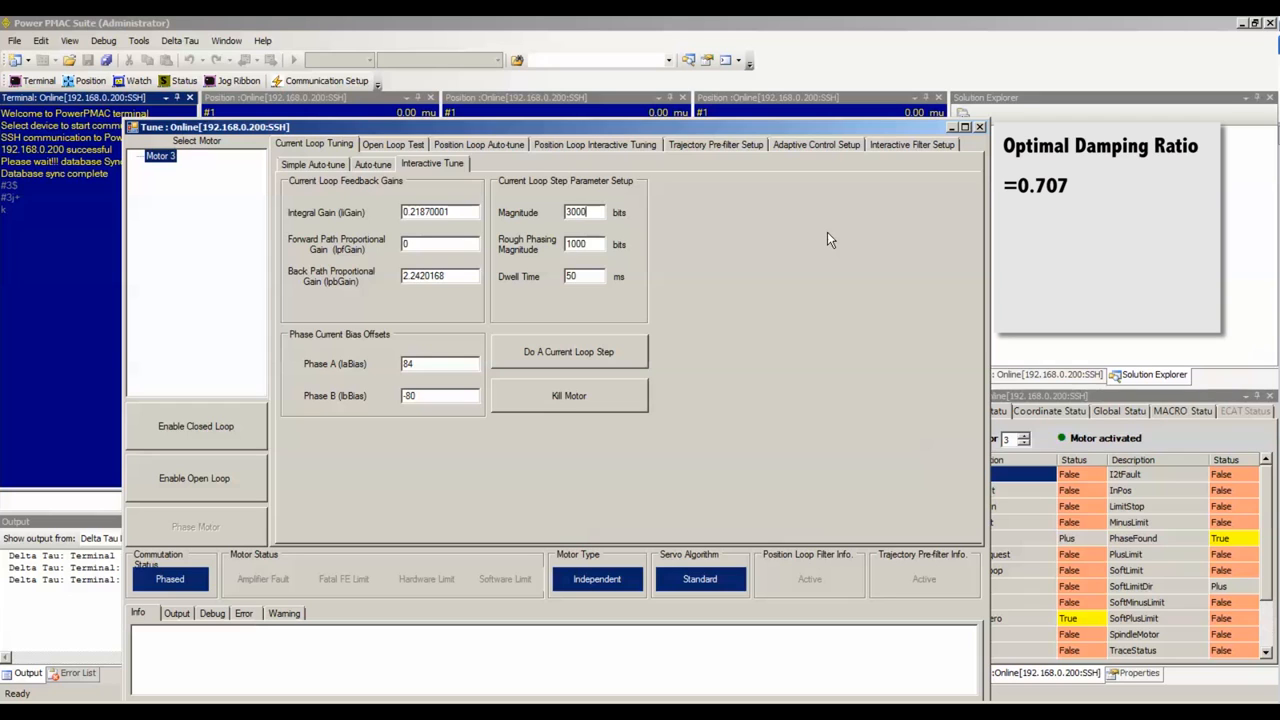
pyautogui.moveTo(696, 348)
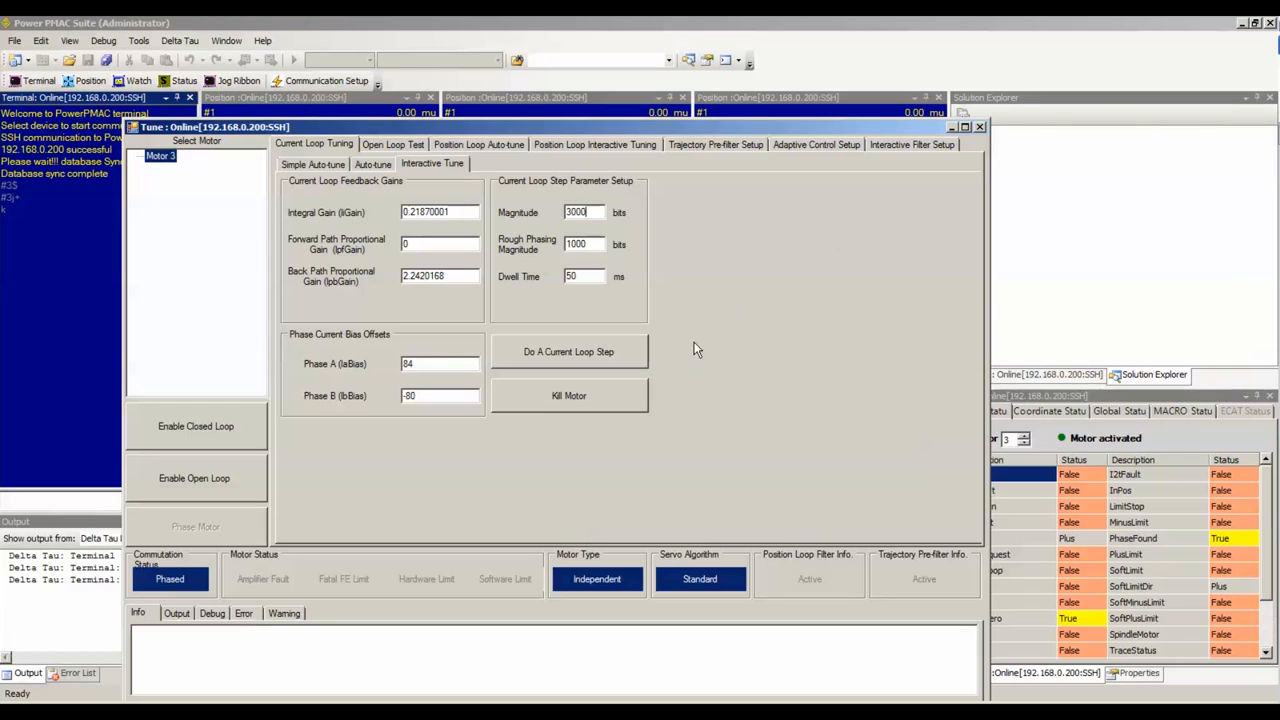
# Step: Run a 3000-bit, 50 ms current loop step on Motor 3 and let it complete
pyautogui.click(568, 352)
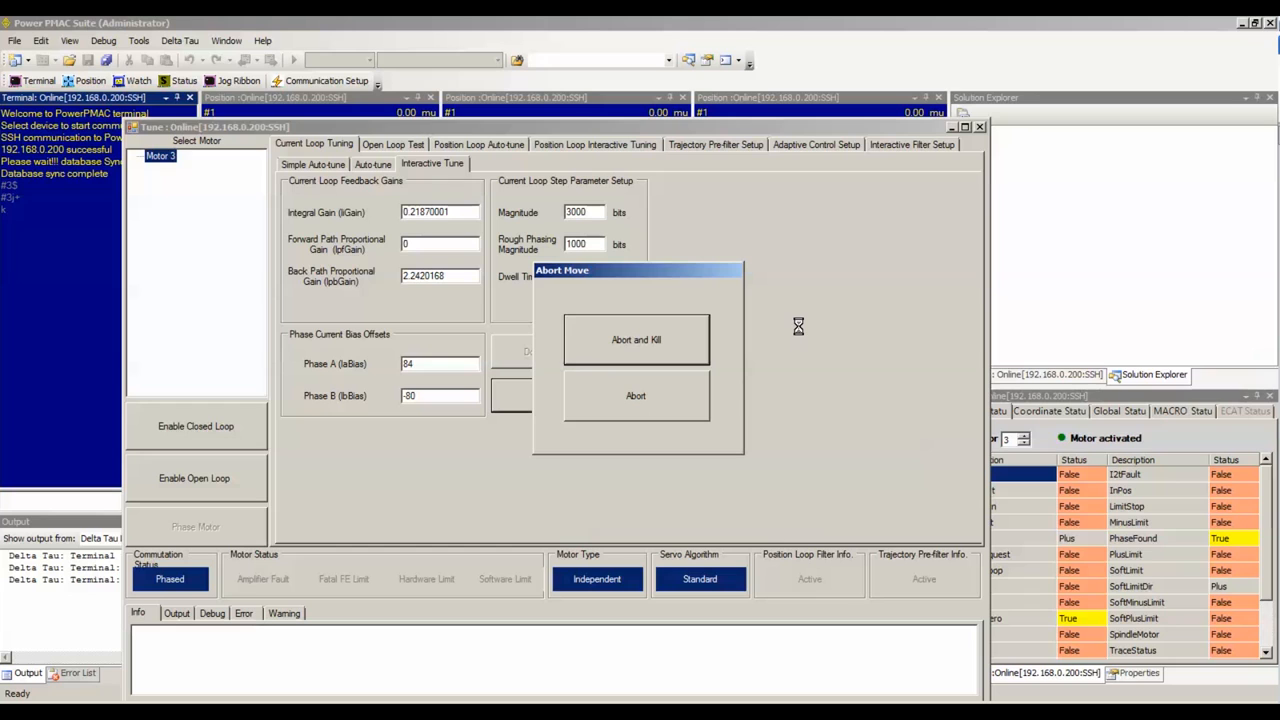
pyautogui.click(636, 396)
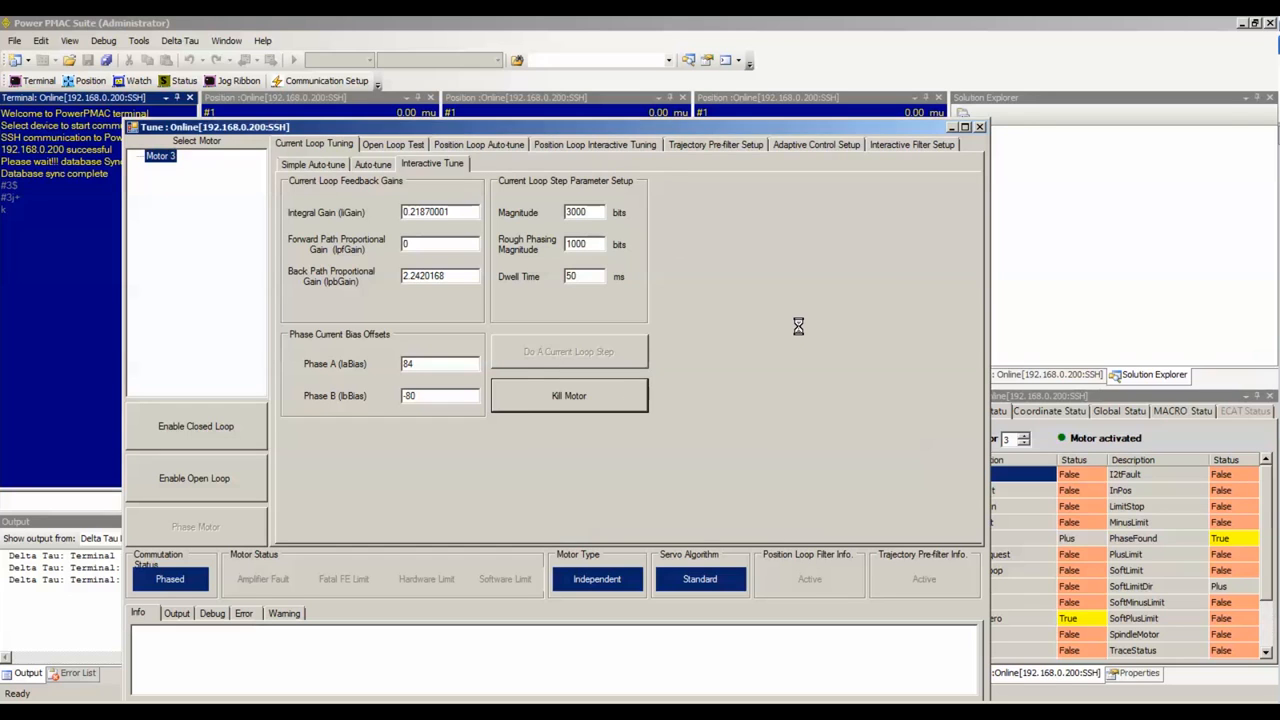
pyautogui.click(568, 352)
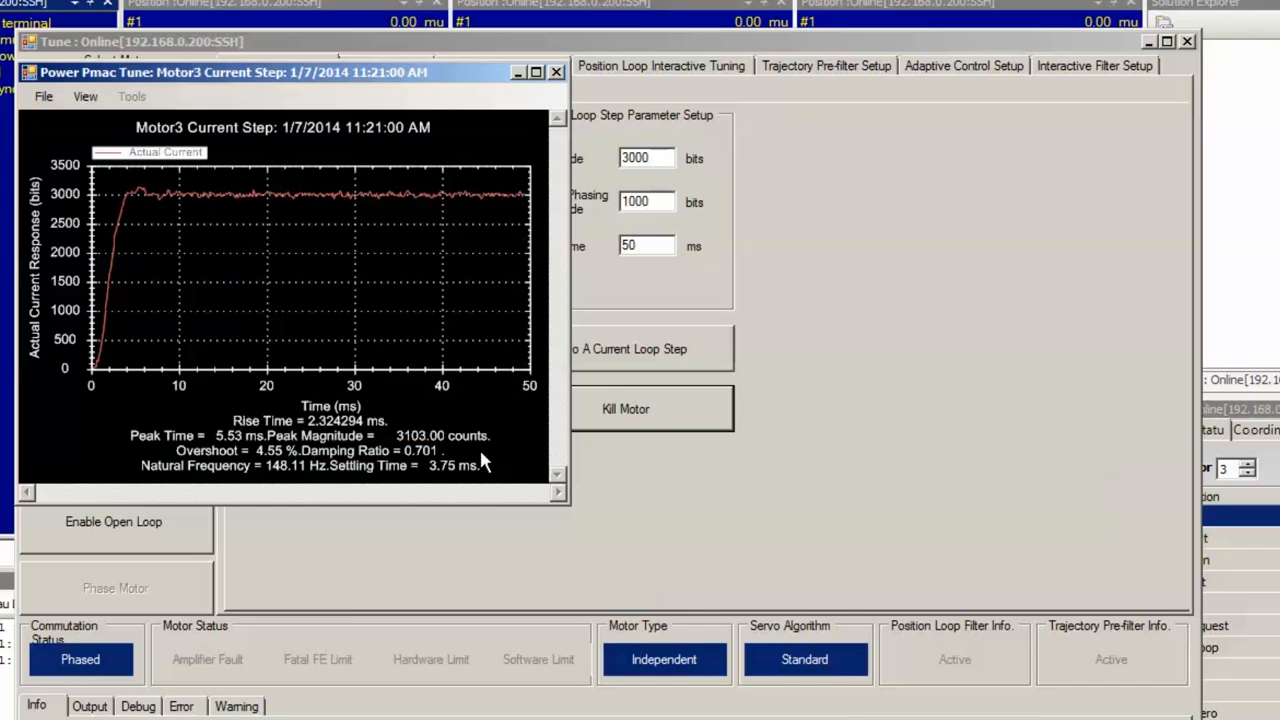
pyautogui.moveTo(222, 482)
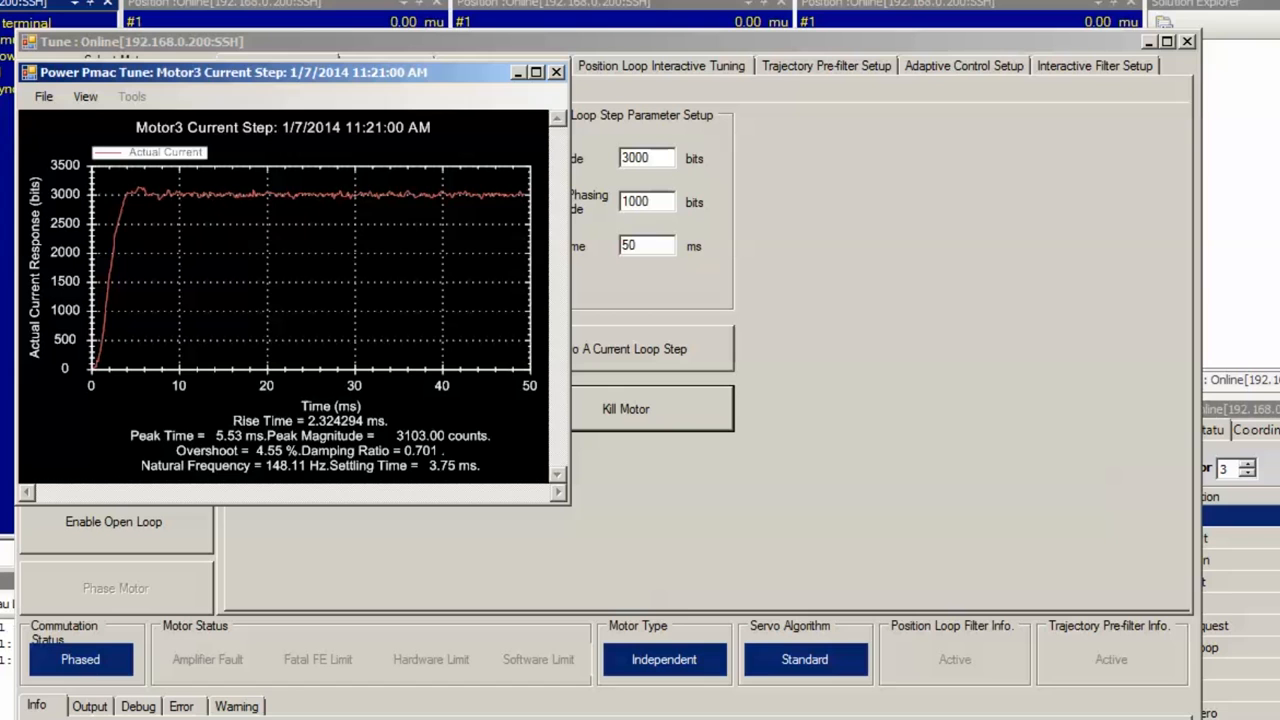
pyautogui.moveTo(436, 110)
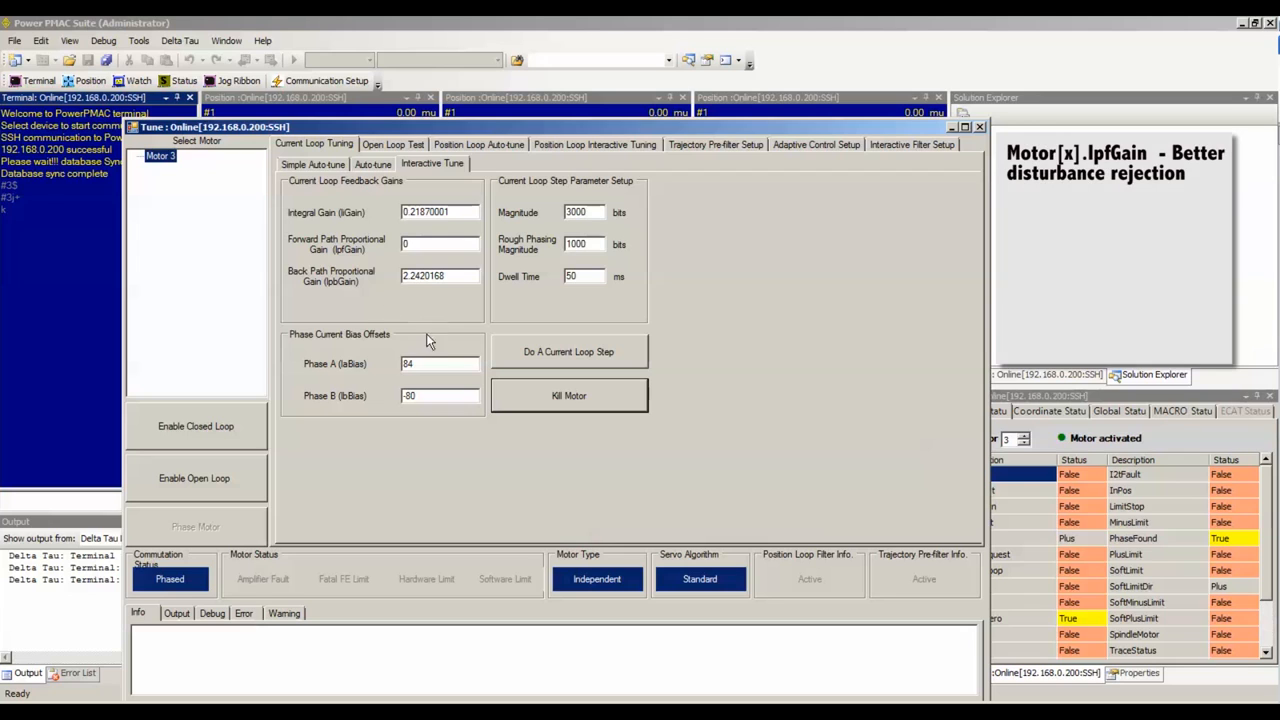
pyautogui.moveTo(344, 248)
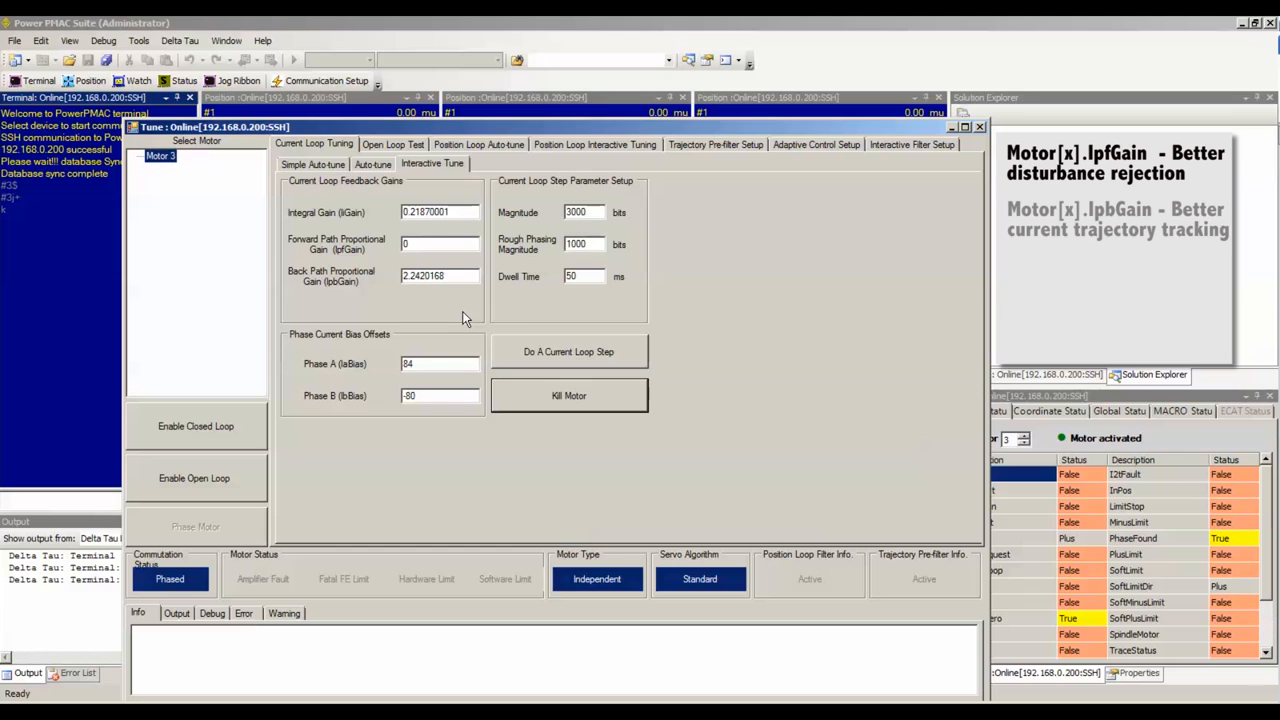
pyautogui.moveTo(340, 280)
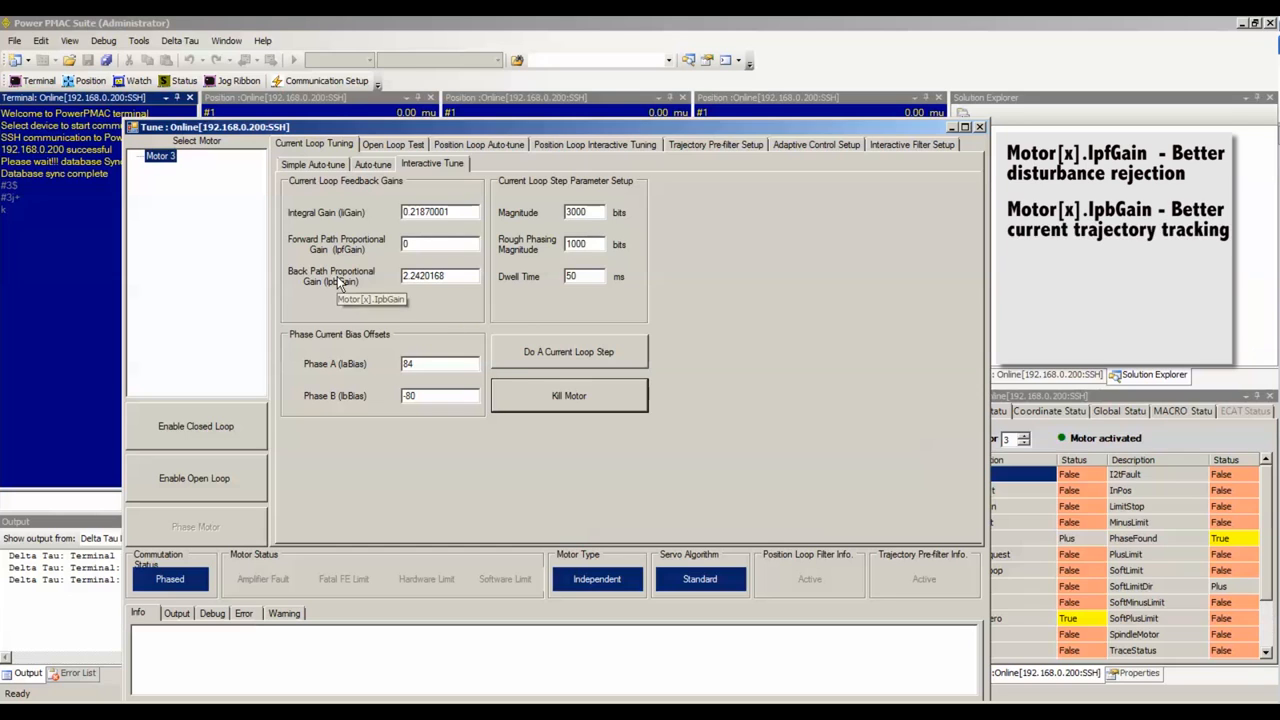
pyautogui.moveTo(432, 308)
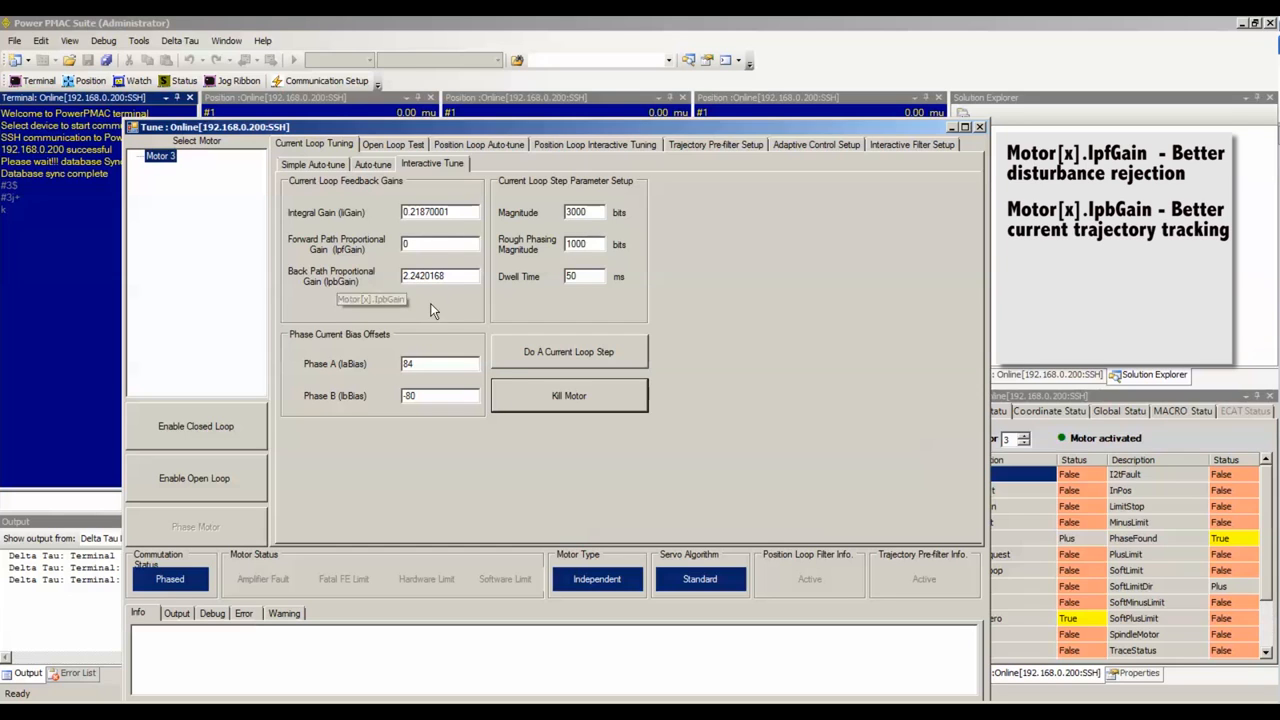
pyautogui.moveTo(434, 310)
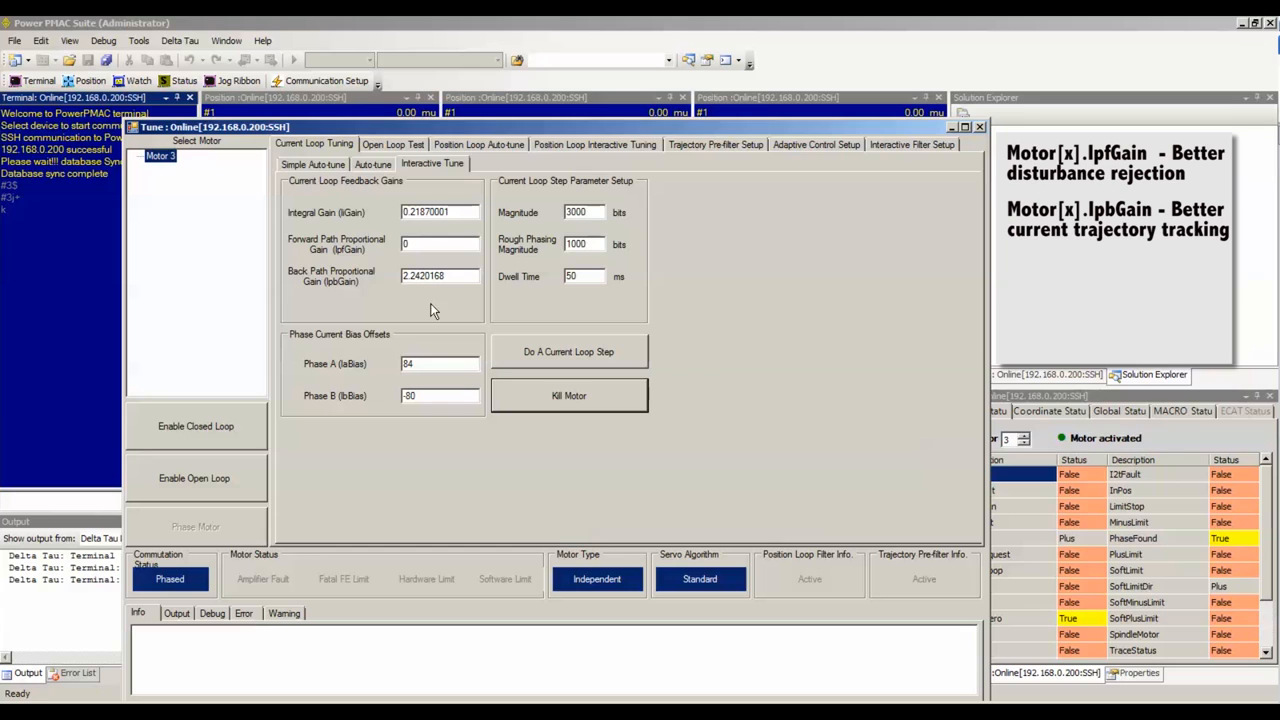